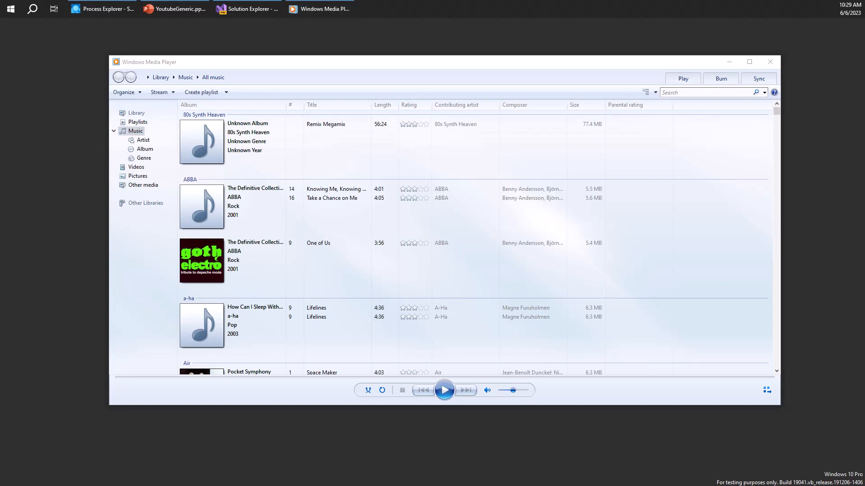
- Try launching Media Player again, then select wmplayer.exe in Process Explorer to list its handles
{"action": "key", "text": "Win+r"}
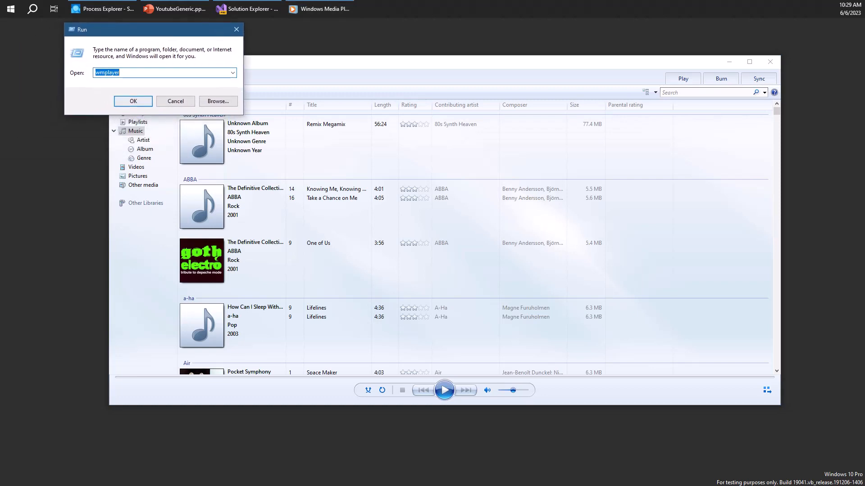
{"action": "left_click", "coordinate": [133, 101]}
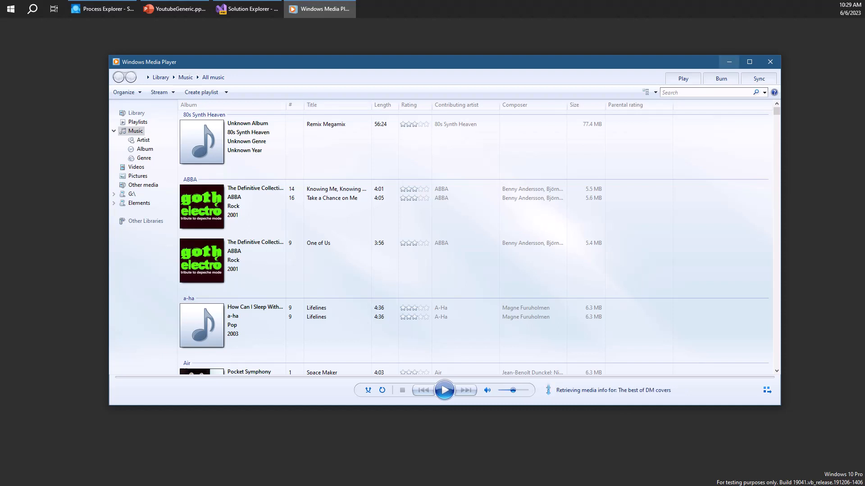
{"action": "left_click", "coordinate": [101, 9]}
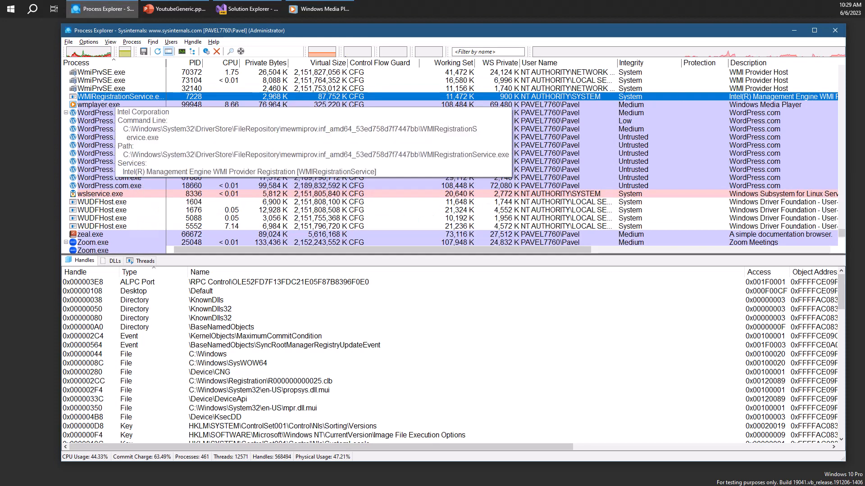
{"action": "left_click", "coordinate": [98, 104]}
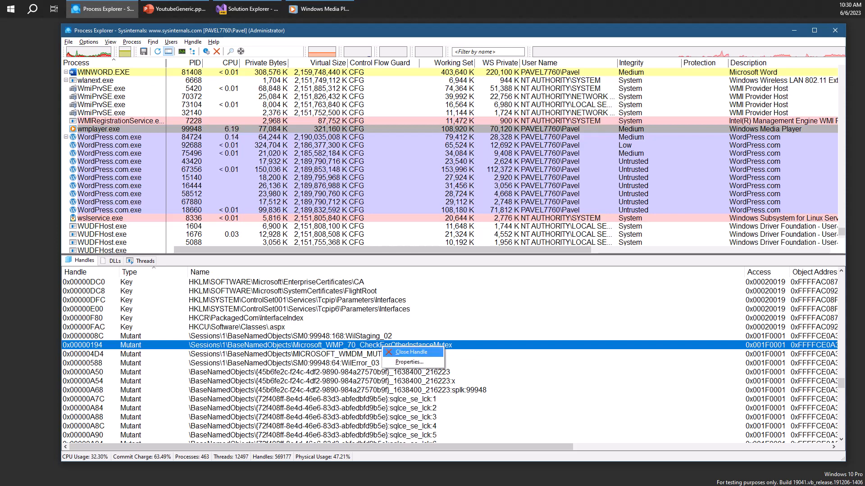
- Force-close the Microsoft_WMP_70_CheckForOtherInstanceMutex handle, confirming the warning
{"action": "left_click", "coordinate": [415, 352]}
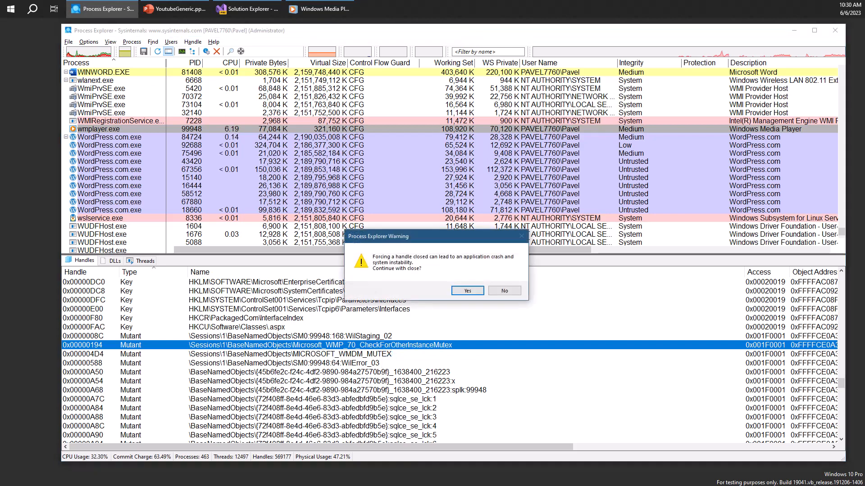
{"action": "left_click", "coordinate": [467, 290]}
{"action": "type", "text": "wmplayer"}
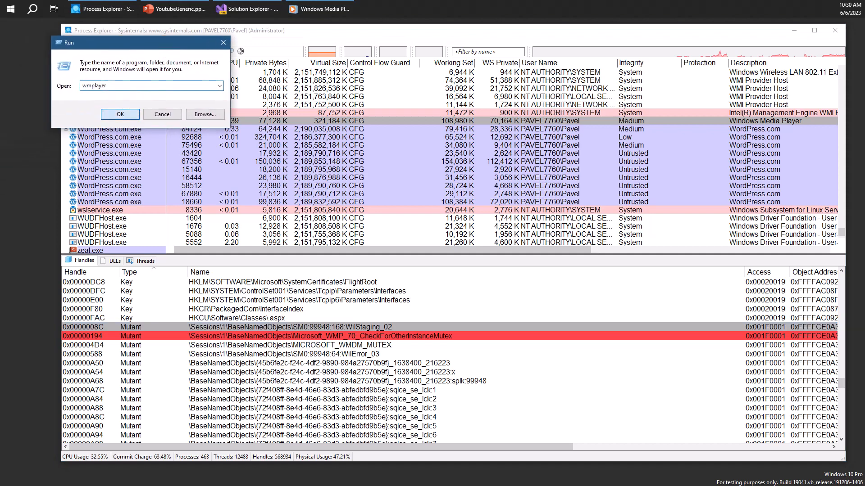
- Run wmplayer again to get a second player instance, then switch to Visual Studio
{"action": "left_click", "coordinate": [119, 115]}
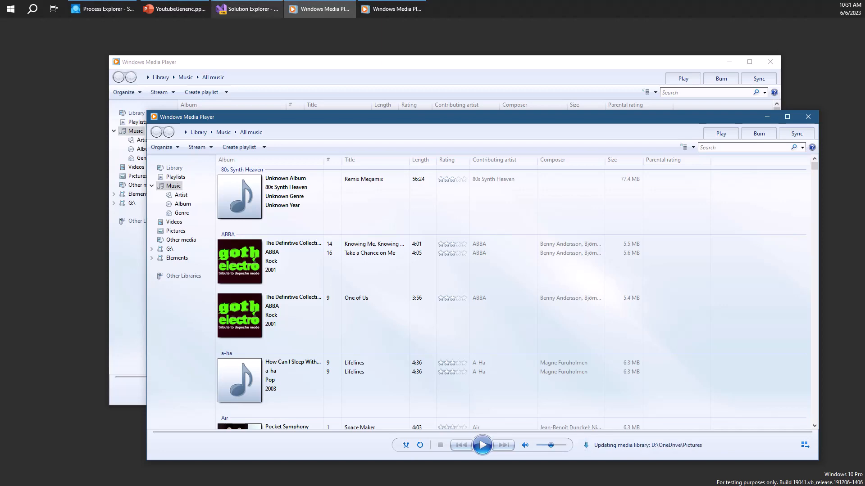
{"action": "left_click", "coordinate": [248, 8]}
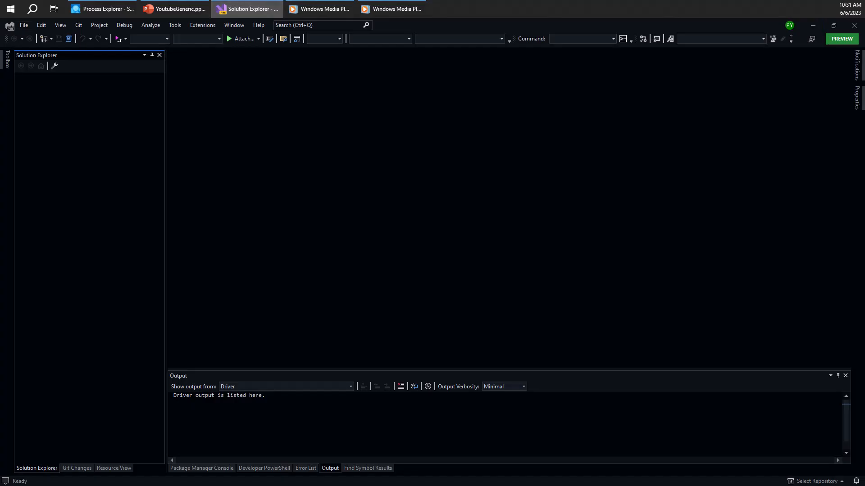
- Create a C++ Console App project named Single in D:\Dev\Temp
{"action": "left_click", "coordinate": [24, 26]}
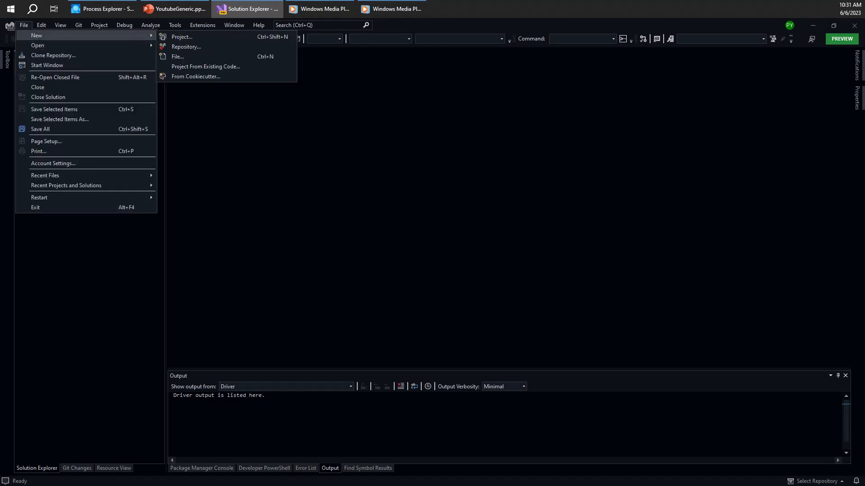
{"action": "key", "text": "Escape"}
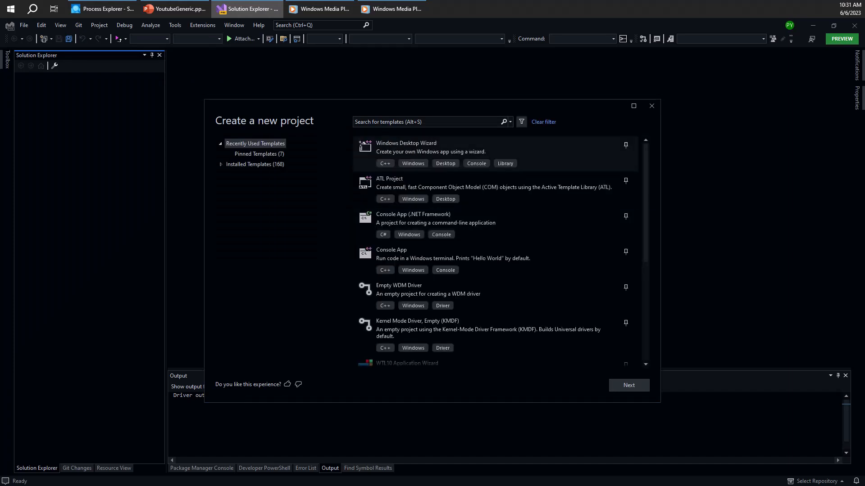
{"action": "left_click", "coordinate": [442, 254]}
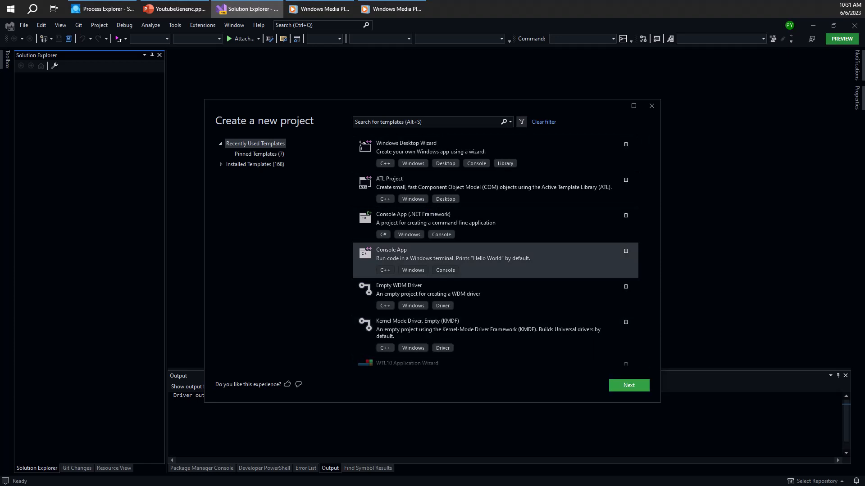
{"action": "left_click", "coordinate": [629, 386]}
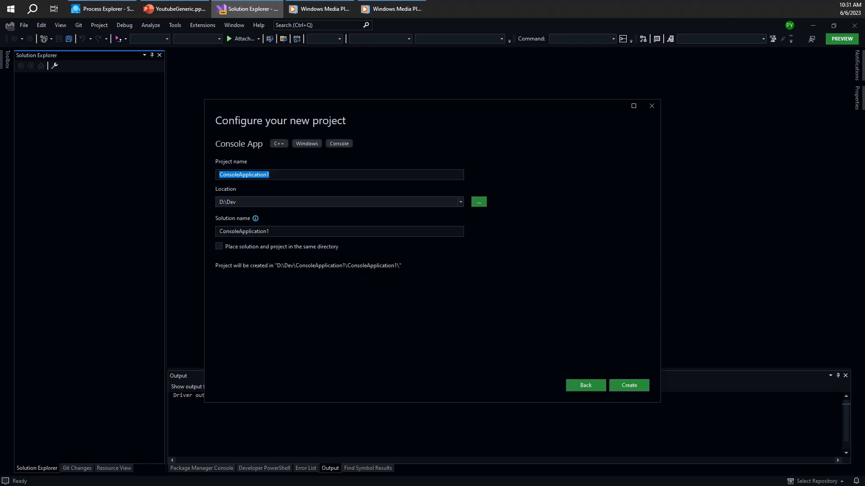
{"action": "type", "text": "Single"}
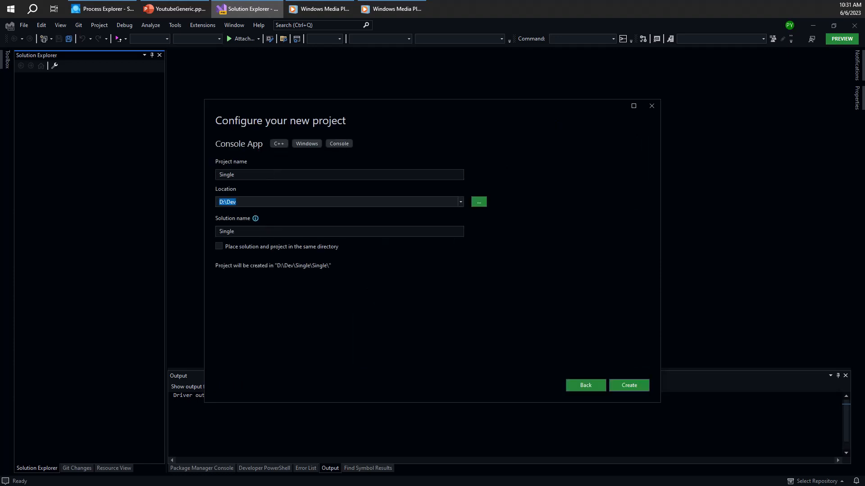
{"action": "type", "text": "\\Temp"}
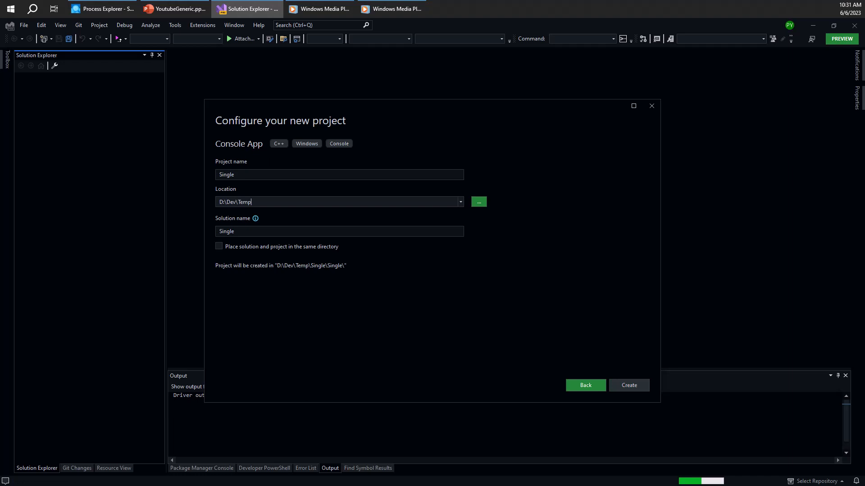
{"action": "left_click", "coordinate": [628, 385]}
{"action": "type", "text": "#in"}
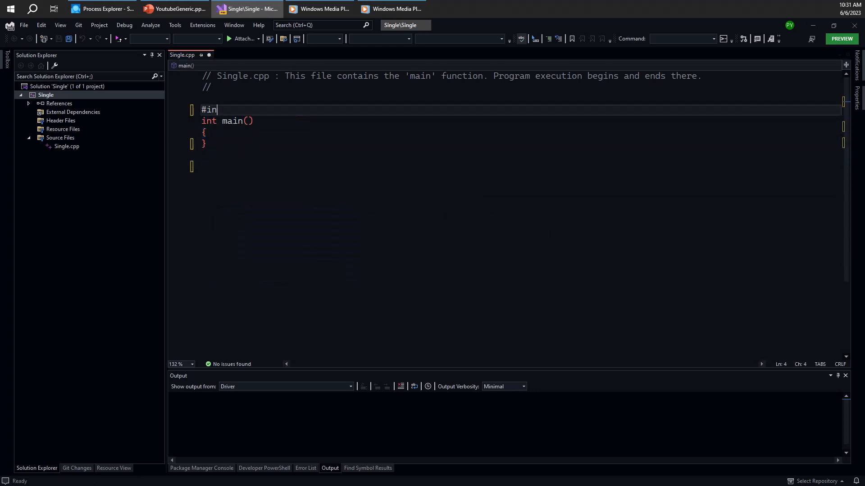
- Add #include <Windows.h> and <stdio.h>, and start main with a HANDLE h declaration
{"action": "type", "text": "c"}
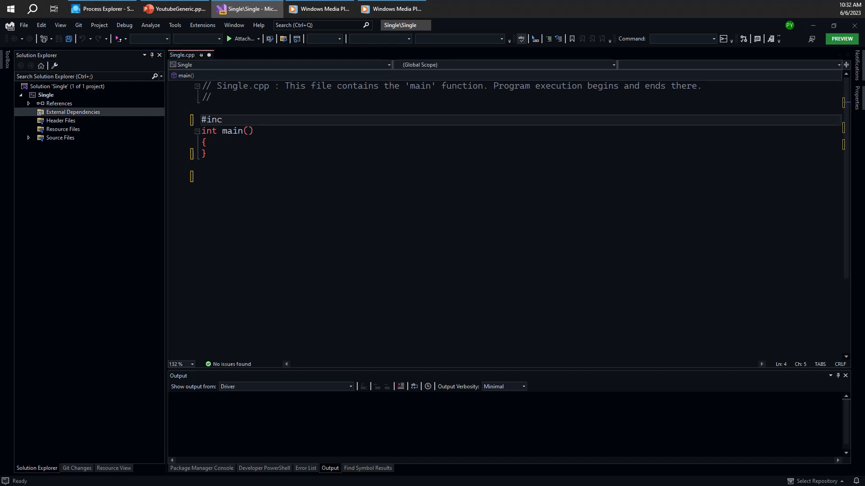
{"action": "type", "text": "lude <Wion"}
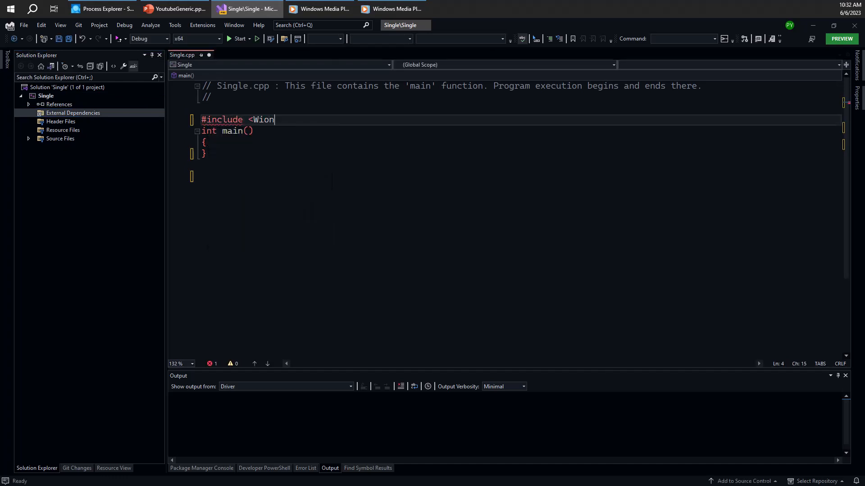
{"action": "type", "text": "dows.h>"}
{"action": "type", "text": "#include"}
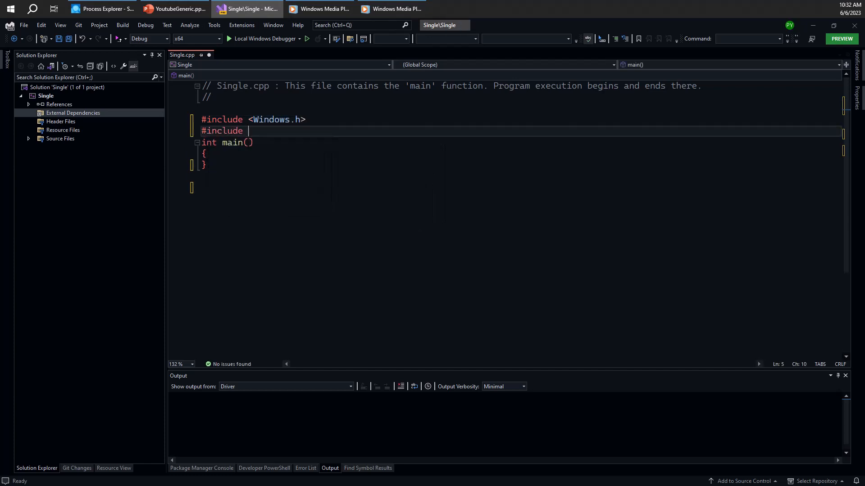
{"action": "type", "text": "<std"}
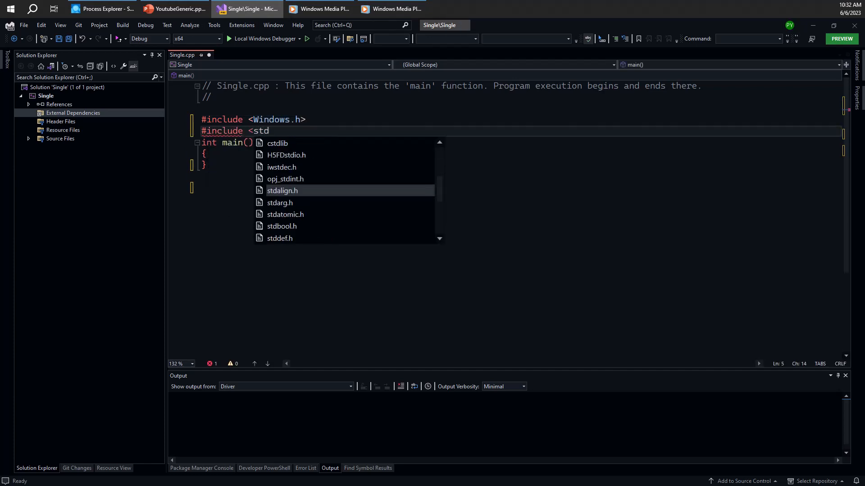
{"action": "type", "text": "io.h>"}
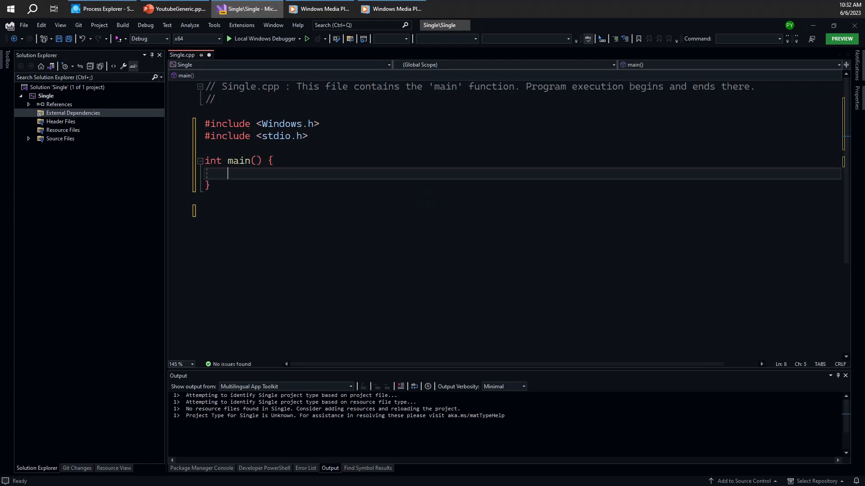
{"action": "type", "text": "HANDLE h"}
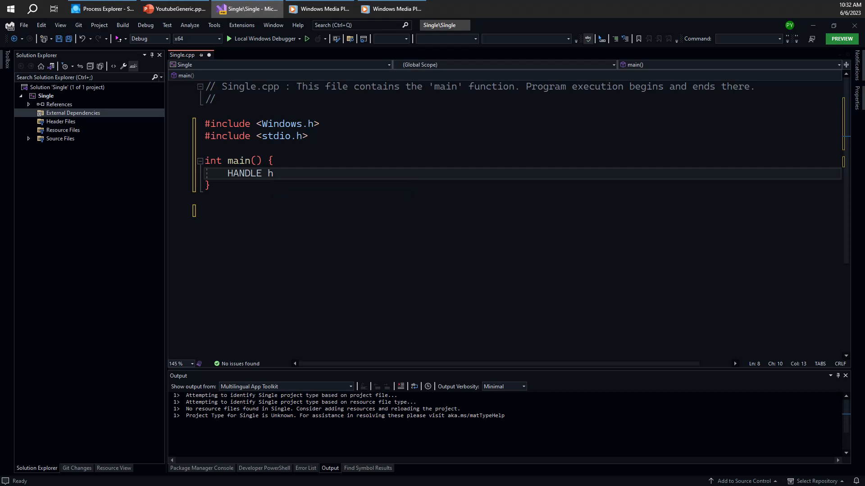
- Assign h = CreateMutex(nullptr, FALSE, L"SingleInstanceDemo")
{"action": "type", "text": "= Create"}
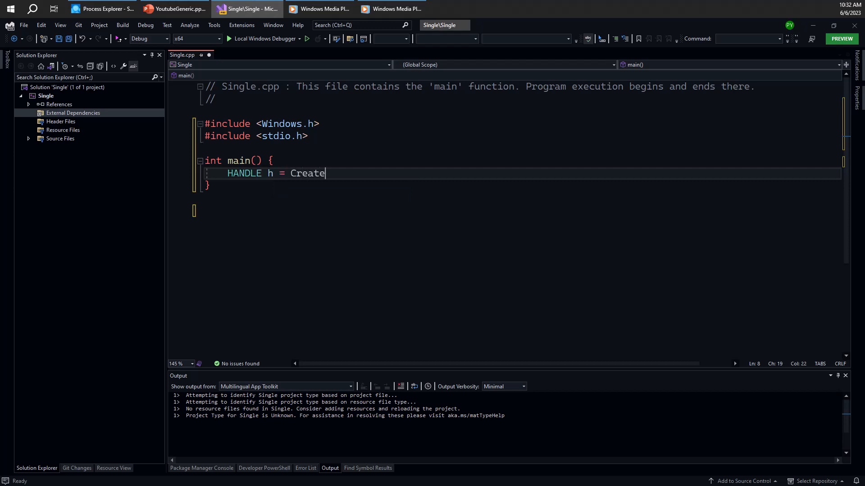
{"action": "type", "text": "Mutex"}
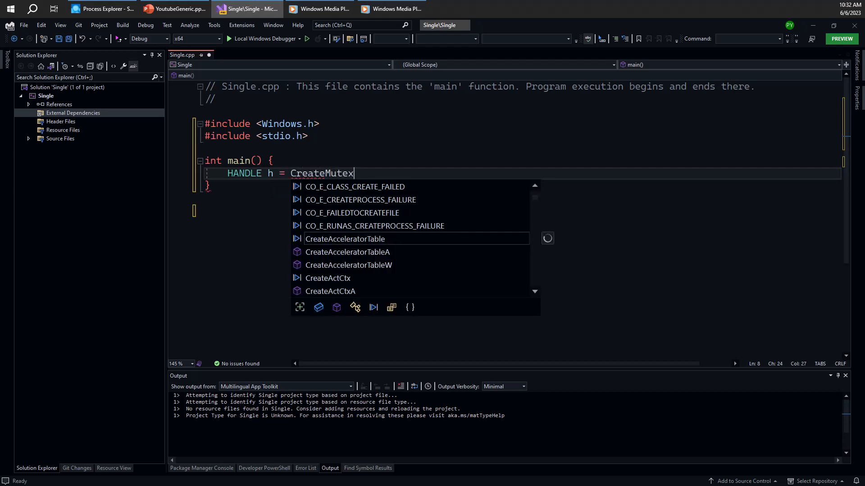
{"action": "type", "text": "("}
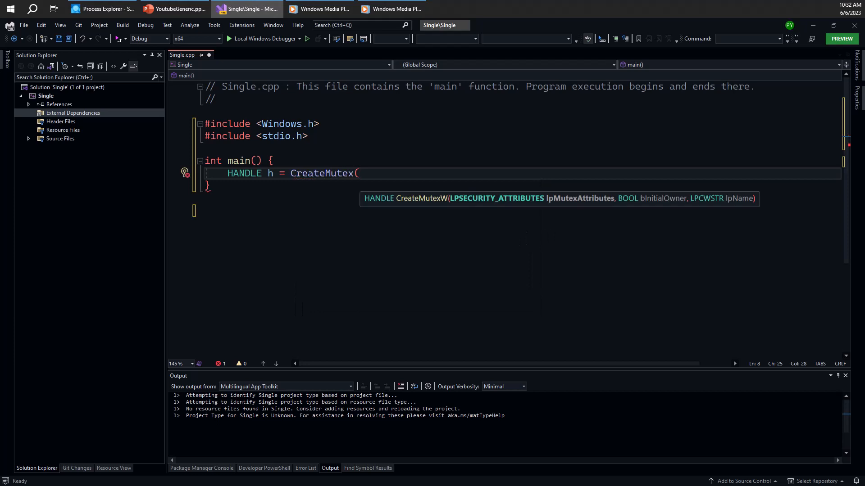
{"action": "type", "text": "n"}
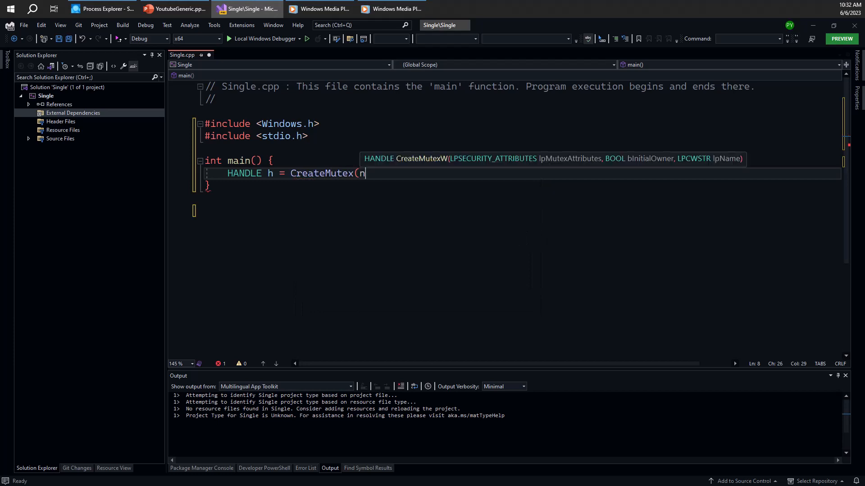
{"action": "type", "text": "ullptr,"}
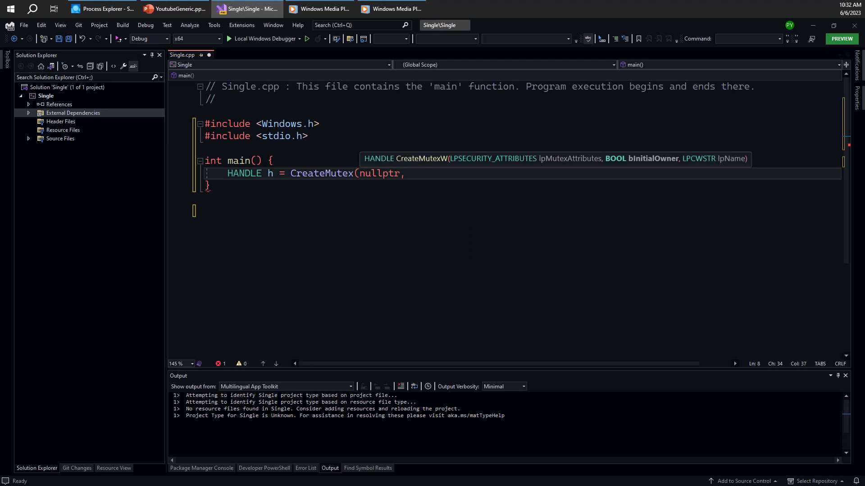
{"action": "type", "text": "FALSE,"}
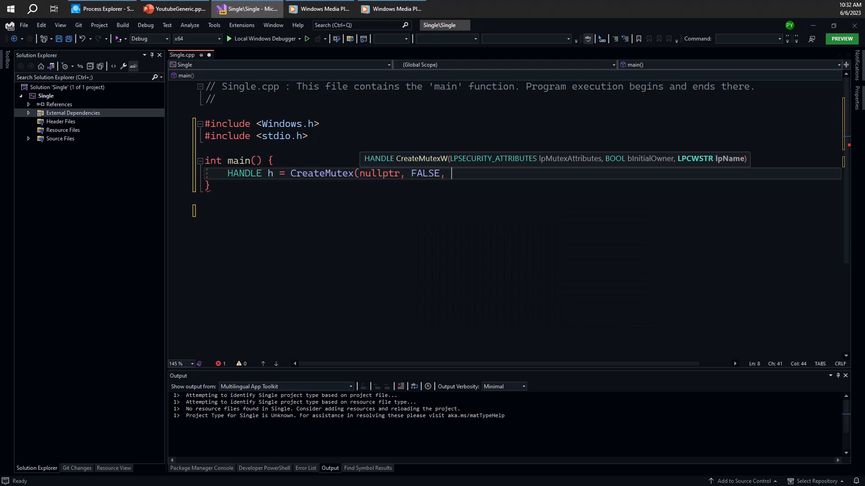
{"action": "type", "text": "L\""}
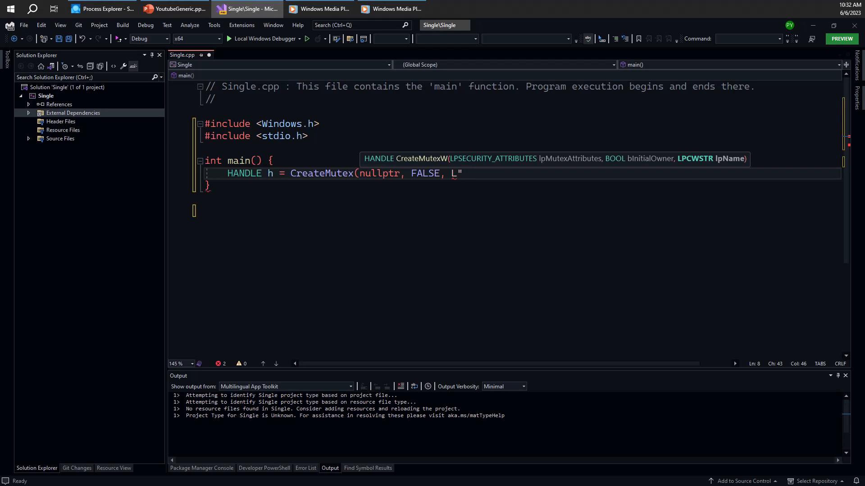
{"action": "type", "text": "Single"}
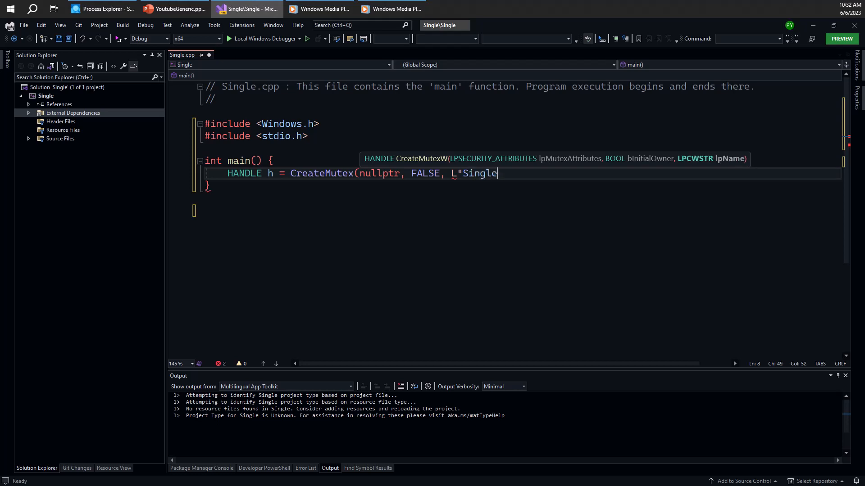
{"action": "type", "text": "InstanceDemo"}
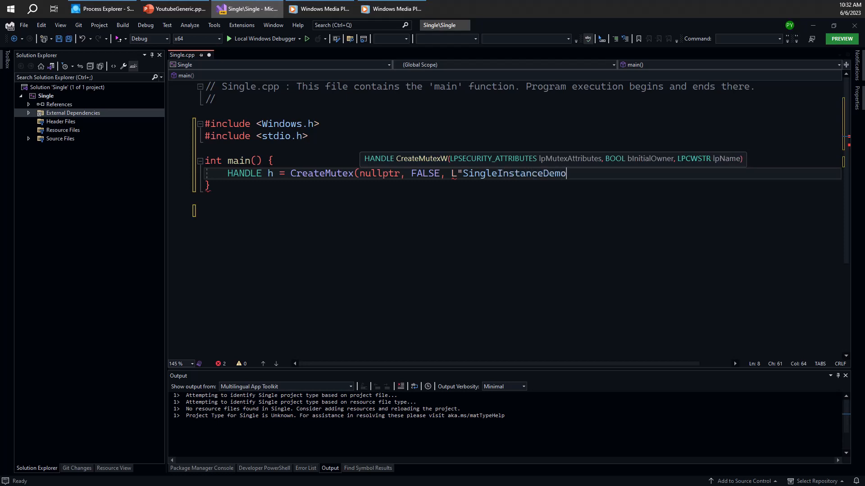
{"action": "type", "text": "\");"}
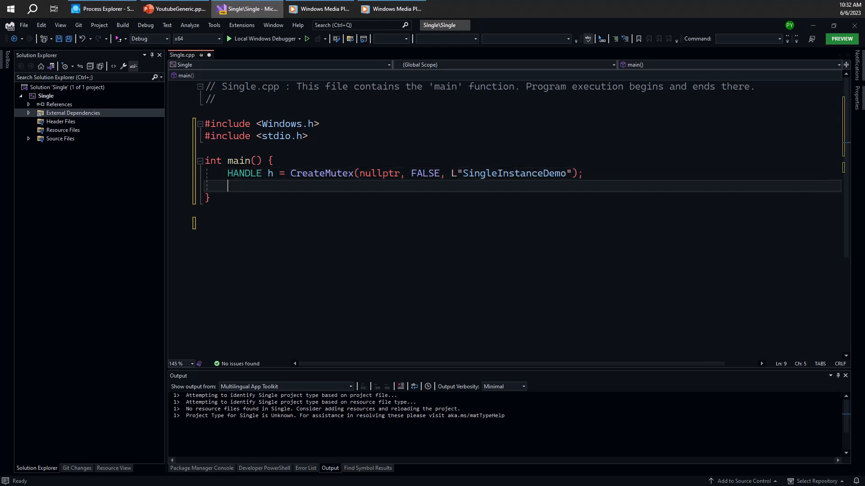
- Add an if (!h) block printing "Error creating mutex (%u)" with GetLastError() and returning 1
{"action": "type", "text": "if(!h) {"}
{"action": "type", "text": "printf"}
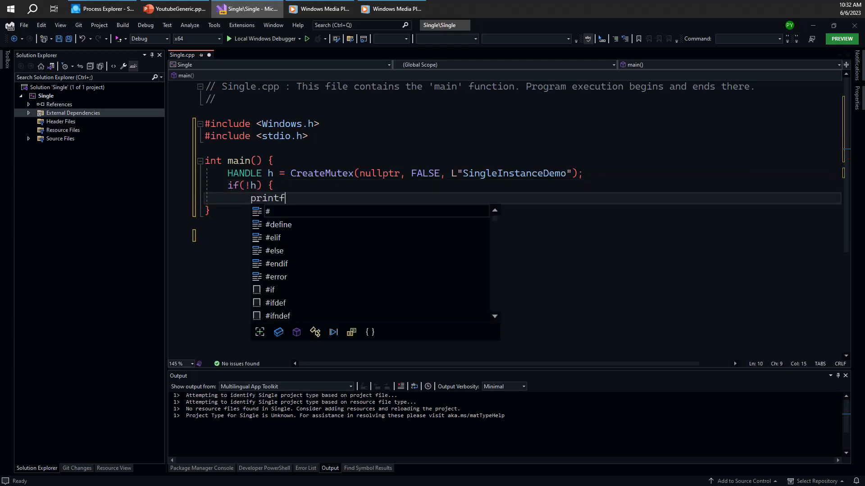
{"action": "type", "text": "(\"Er"}
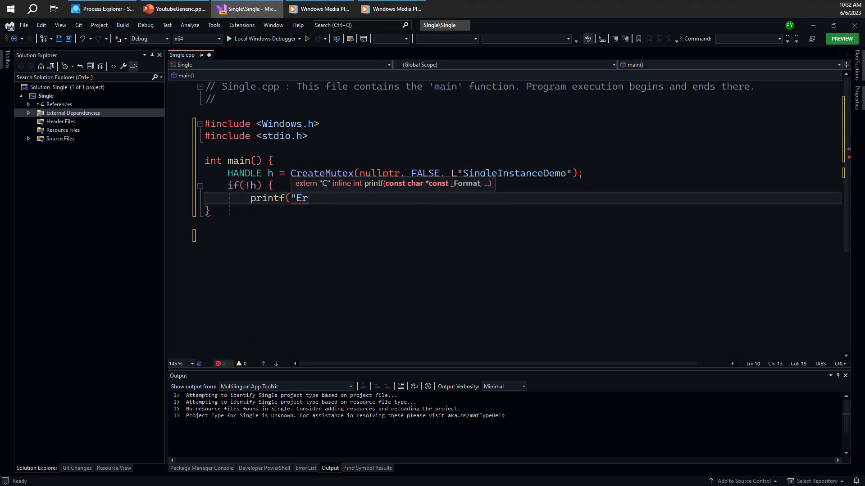
{"action": "type", "text": "ror creating"}
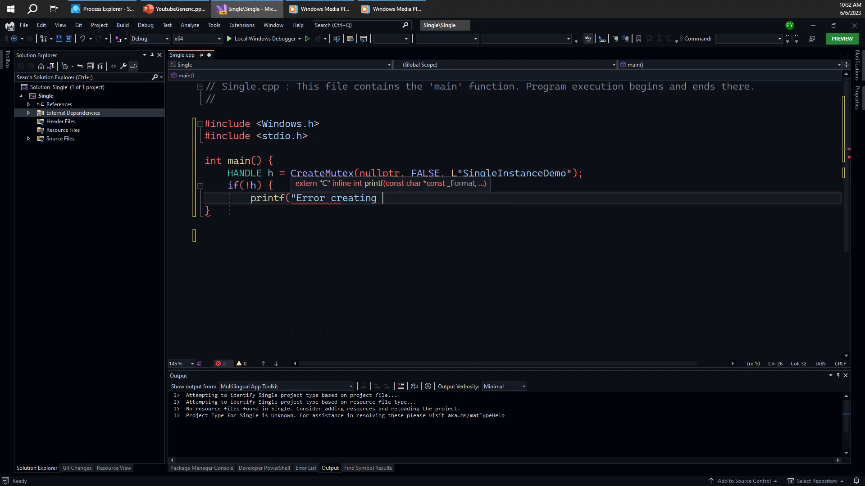
{"action": "type", "text": "mutex ("}
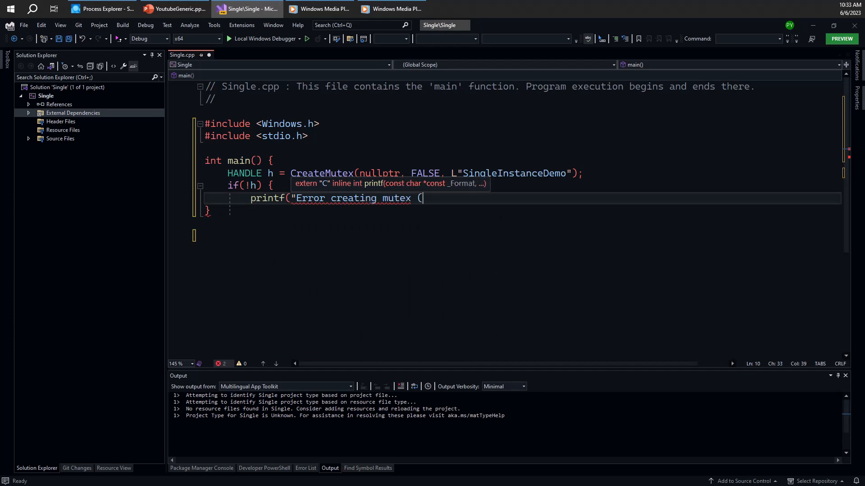
{"action": "type", "text": "%u)\\n\", GetLa"}
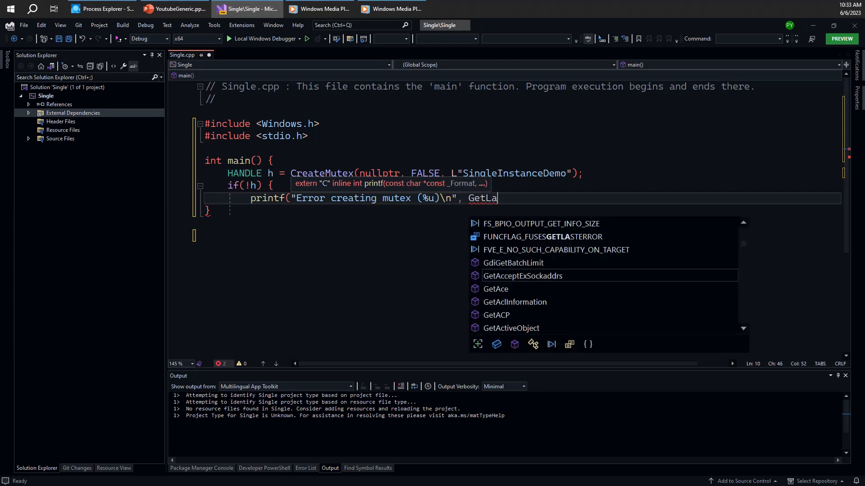
{"action": "type", "text": "stError()"}
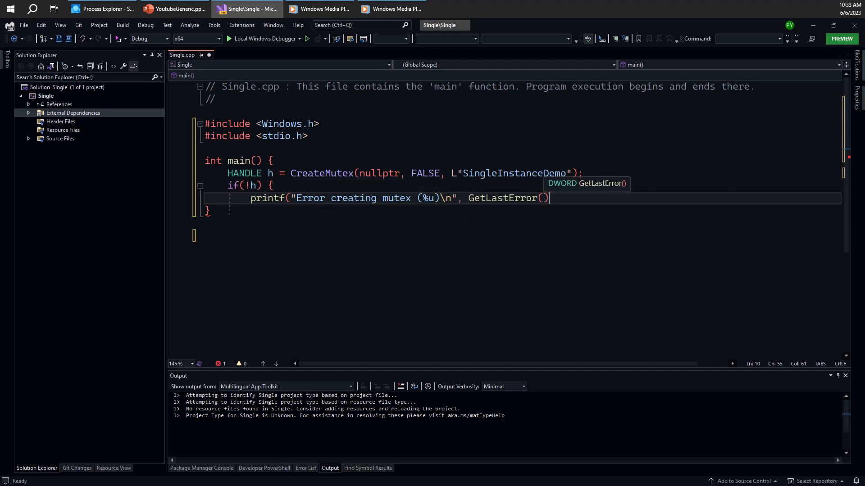
{"action": "key", "text": "Enter"}
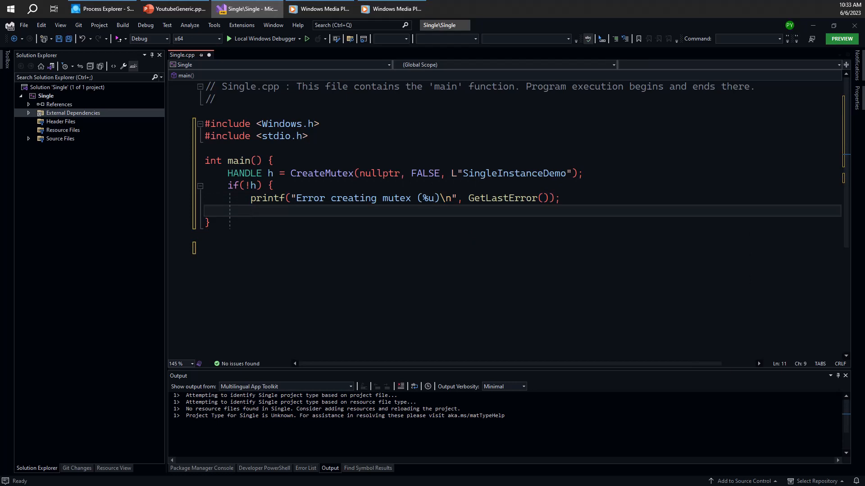
{"action": "type", "text": "return 1;"}
{"action": "type", "text": "}"}
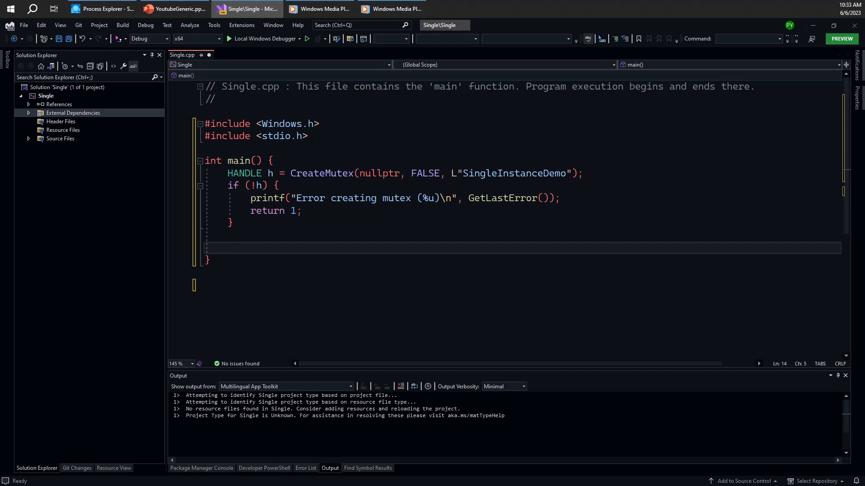
- Add an if (GetLastError() == ERROR_ALREADY_EXISTS) block printing "Second instance... exiting" and returning 0
{"action": "type", "text": "if("}
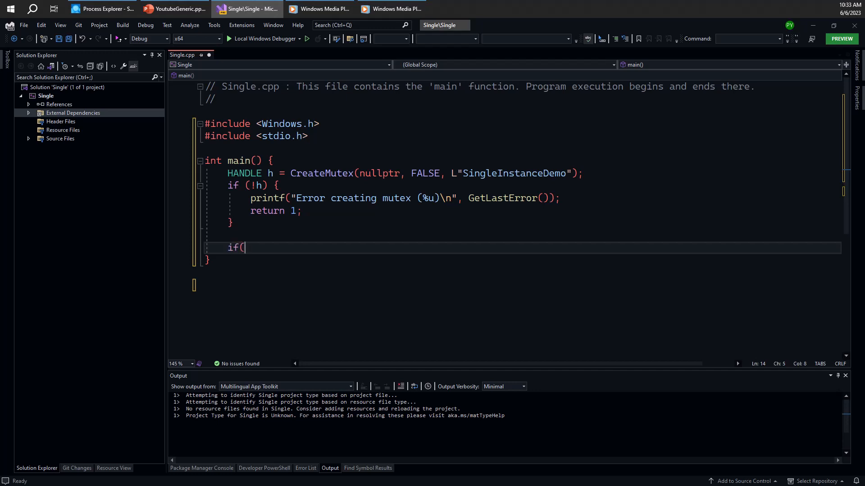
{"action": "type", "text": "GetLastError"}
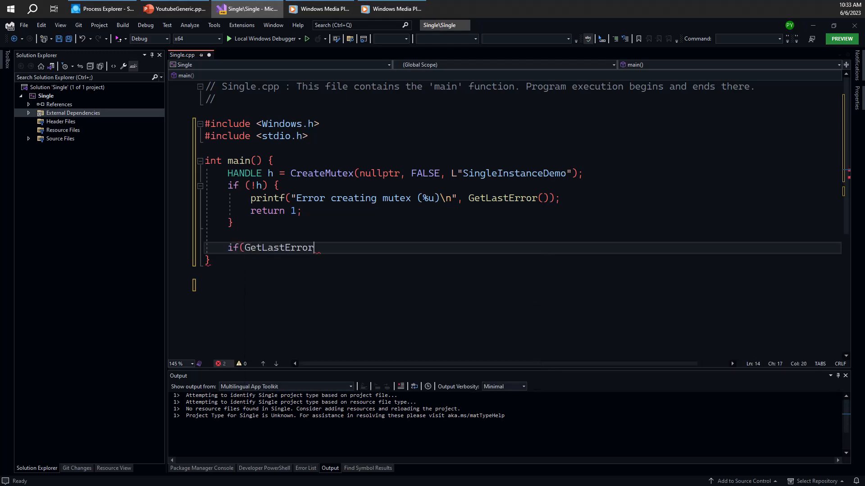
{"action": "type", "text": "() =="}
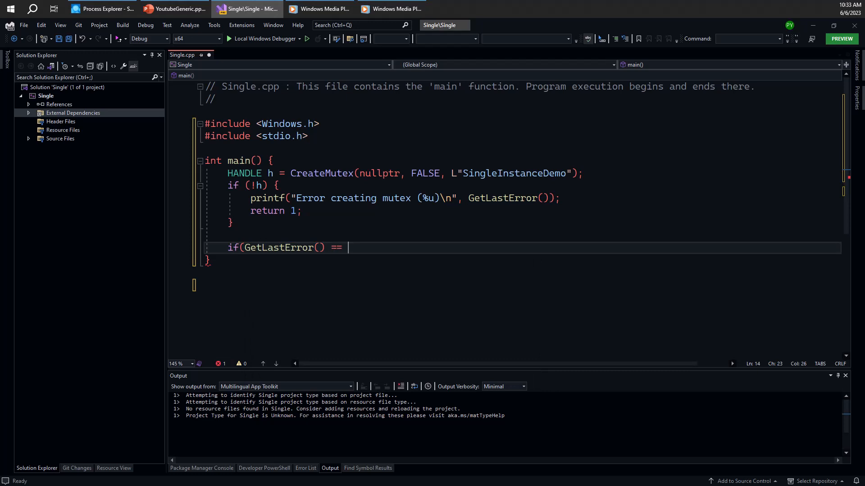
{"action": "type", "text": "ERROR_ALREAD_)E"}
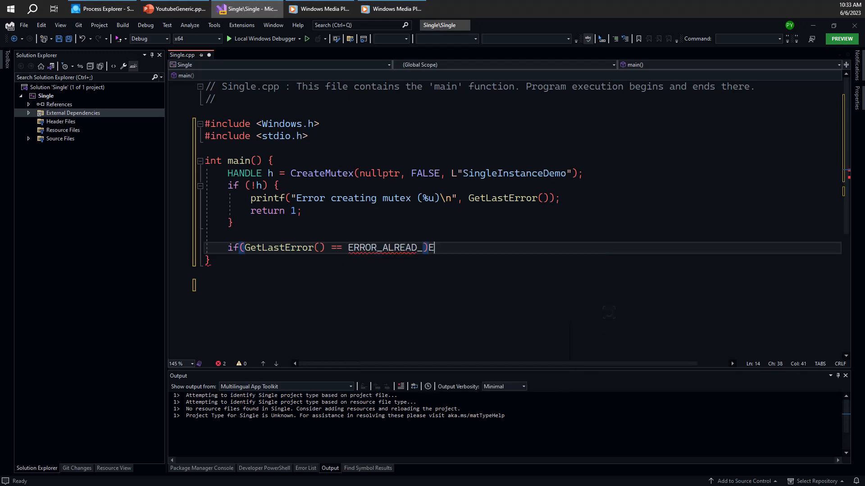
{"action": "type", "text": "XISTS"}
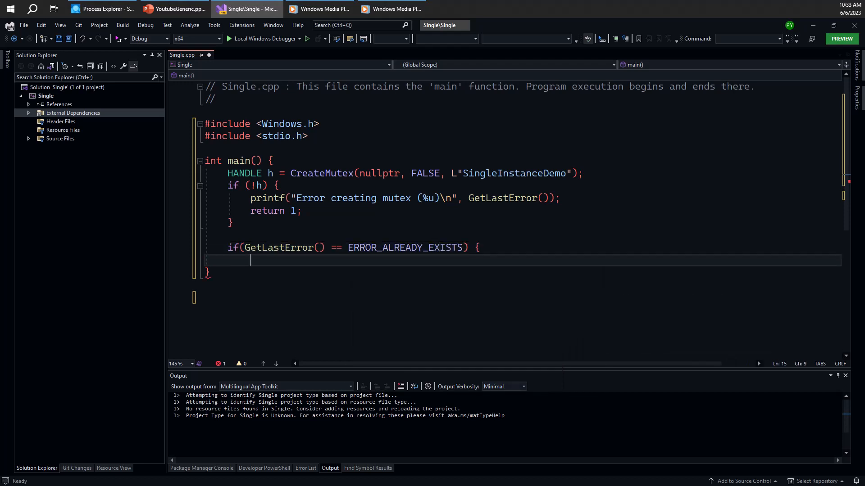
{"action": "type", "text": "printf(\"S"}
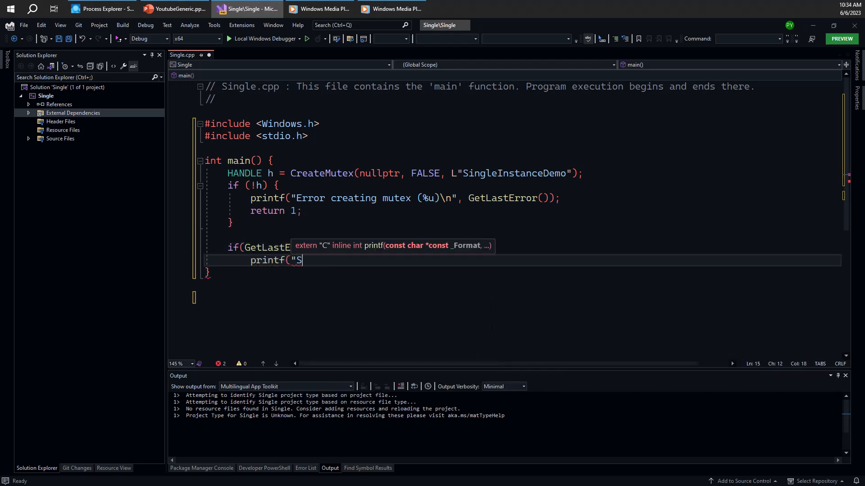
{"action": "type", "text": "econd"}
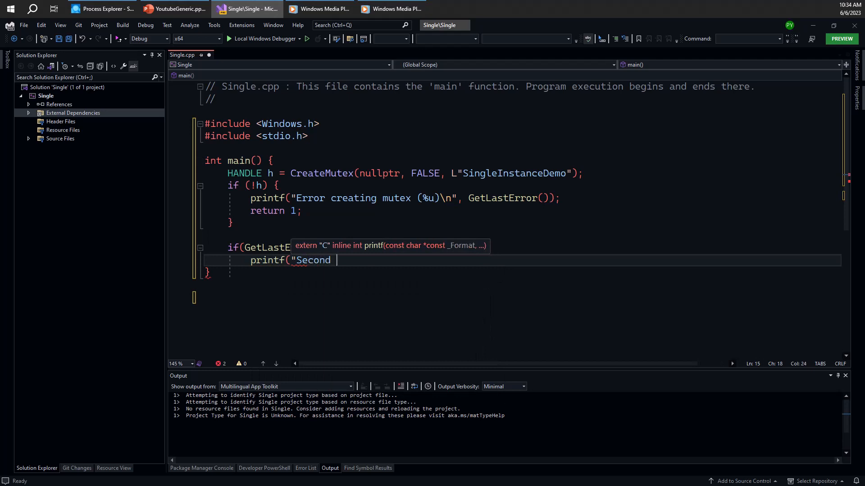
{"action": "type", "text": "instance... exiting"}
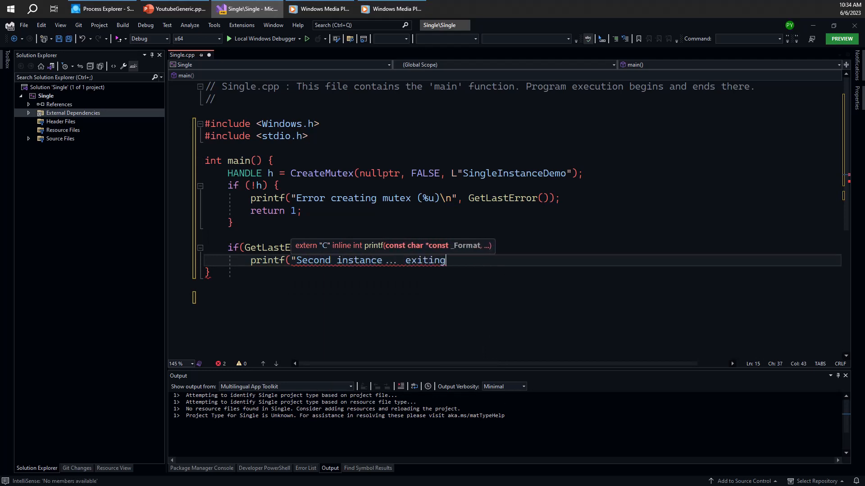
{"action": "type", "text": "\\n\");"}
{"action": "type", "text": "return 0;"}
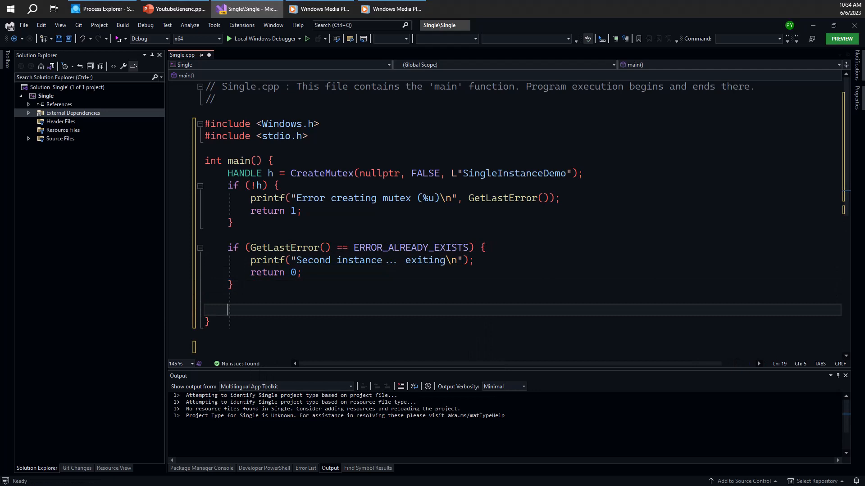
- Print "First Instance...", wait with gets_s(dummy), CloseHandle(h) and return 0, then build
{"action": "type", "text": "printf(\""}
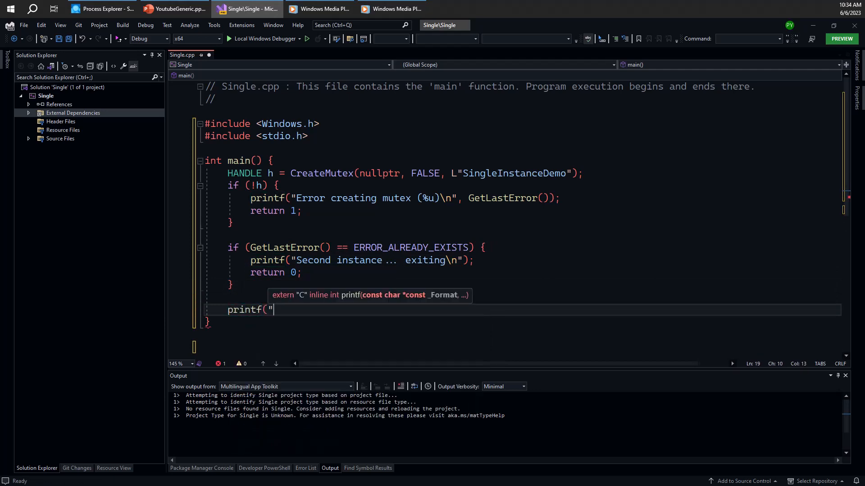
{"action": "type", "text": "First"}
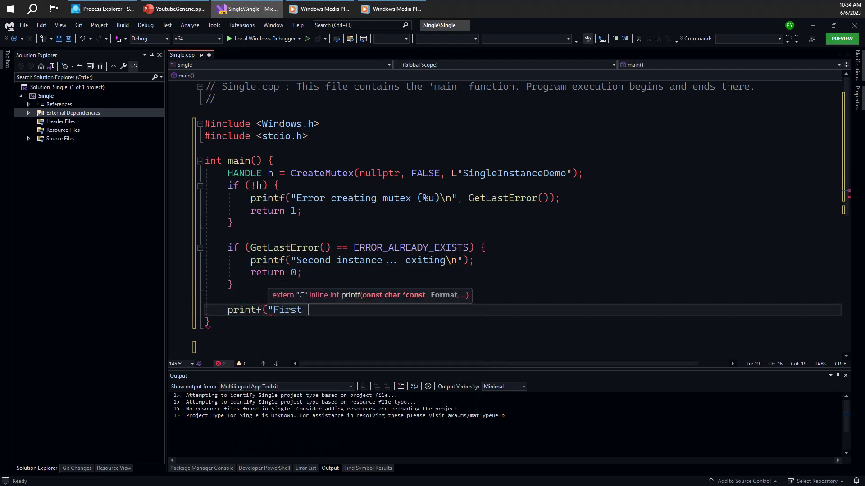
{"action": "type", "text": "Instan"}
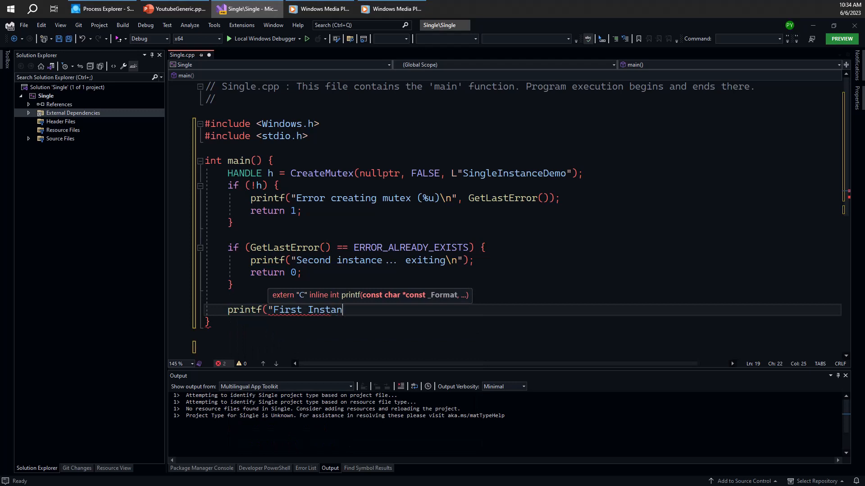
{"action": "type", "text": "ce ..."}
{"action": "type", "text": "char"}
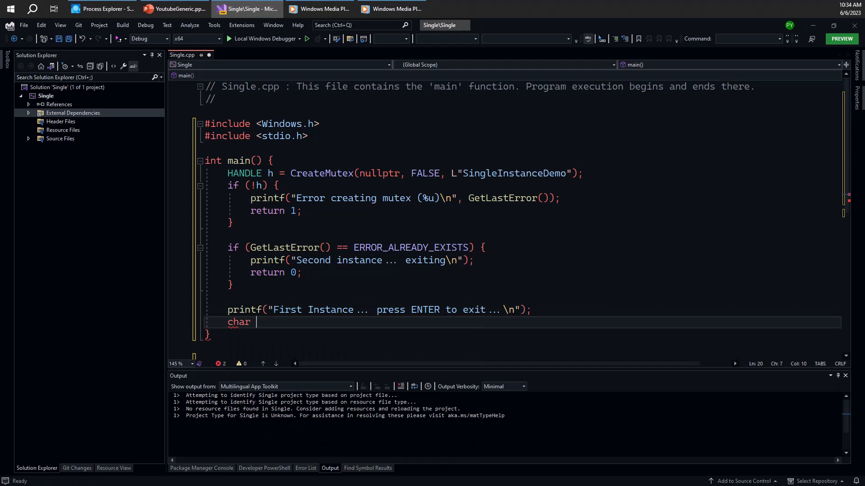
{"action": "type", "text": "dummy[3];"}
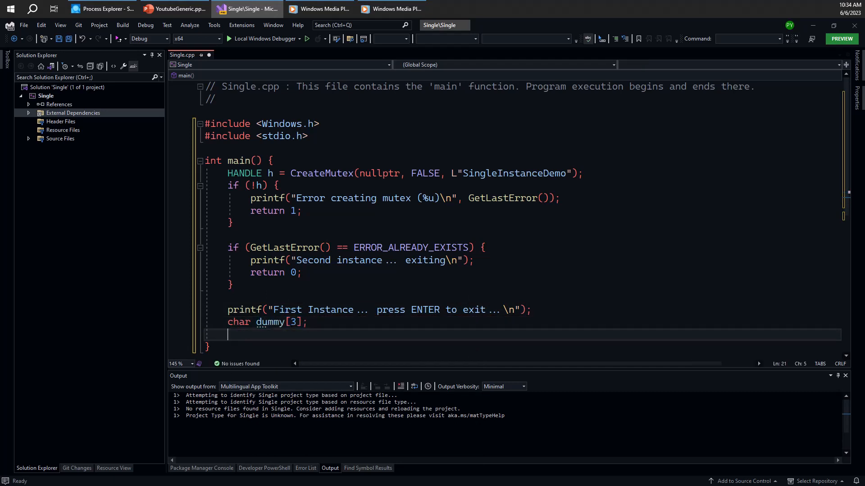
{"action": "type", "text": "gets_s(dummy);"}
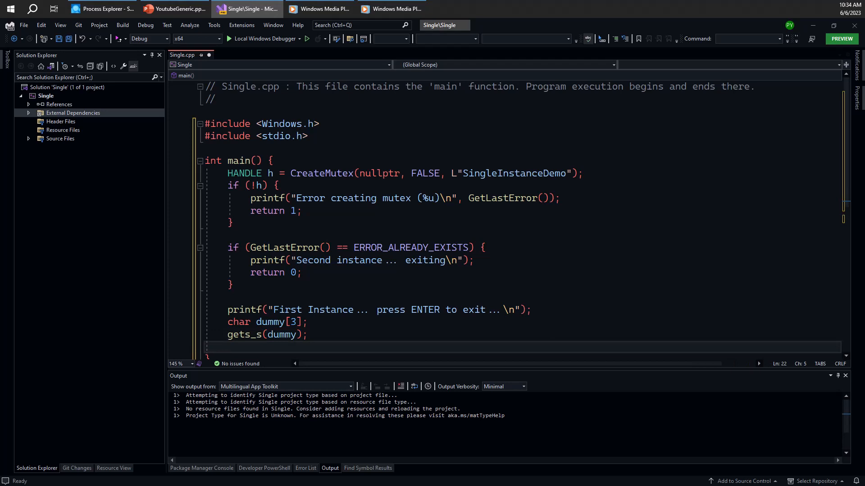
{"action": "type", "text": "C"}
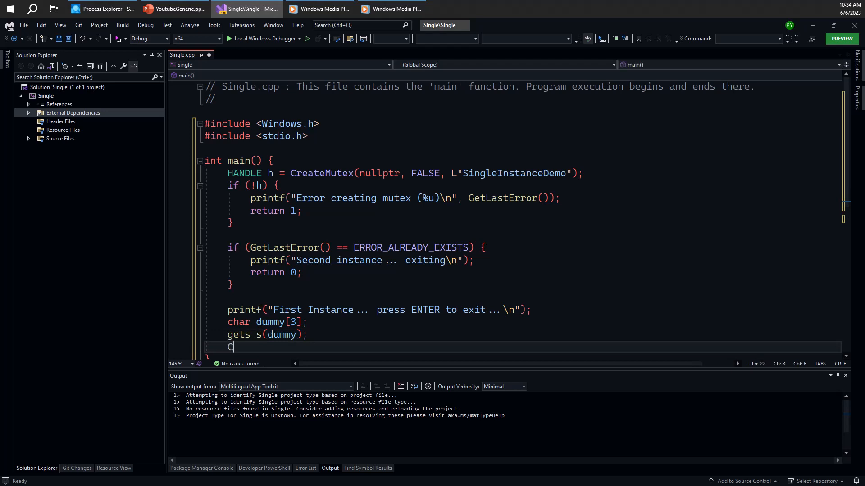
{"action": "type", "text": "loseHandle(h);"}
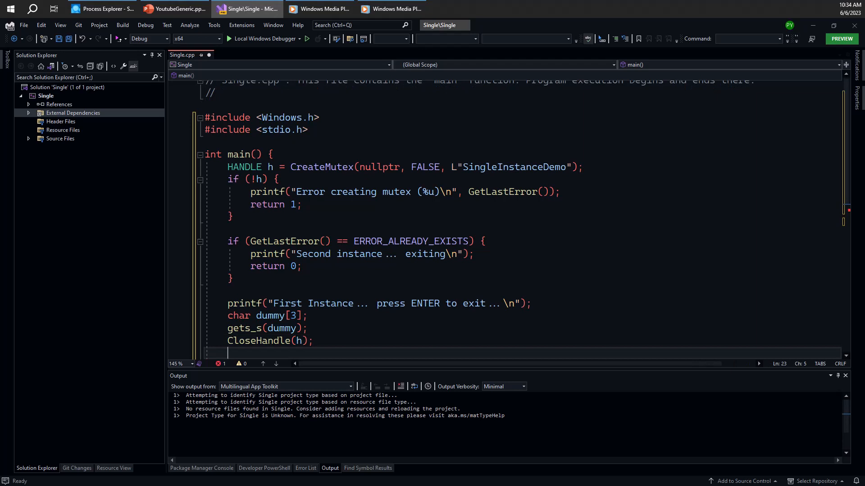
{"action": "type", "text": "return 0;"}
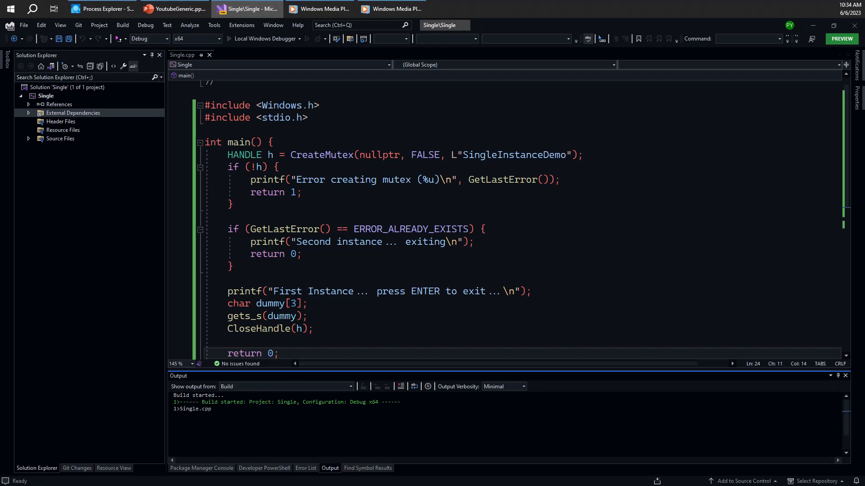
- Open a command line at the solution, cd into x64\Debug, run Single.exe, and start a second command window
{"action": "right_click", "coordinate": [56, 88]}
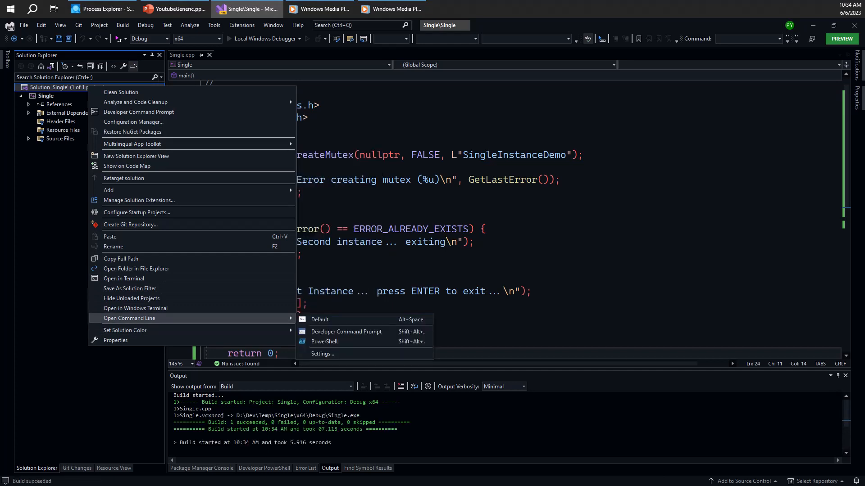
{"action": "left_click", "coordinate": [319, 319]}
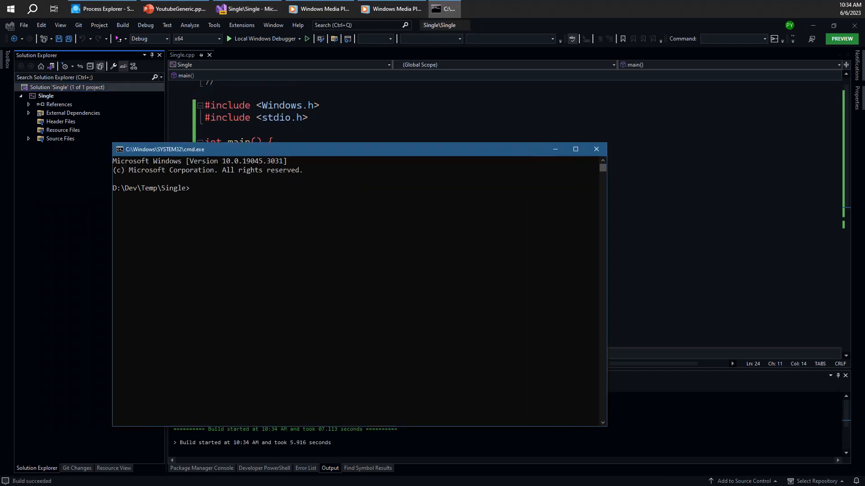
{"action": "type", "text": "cd x64\\Debug"}
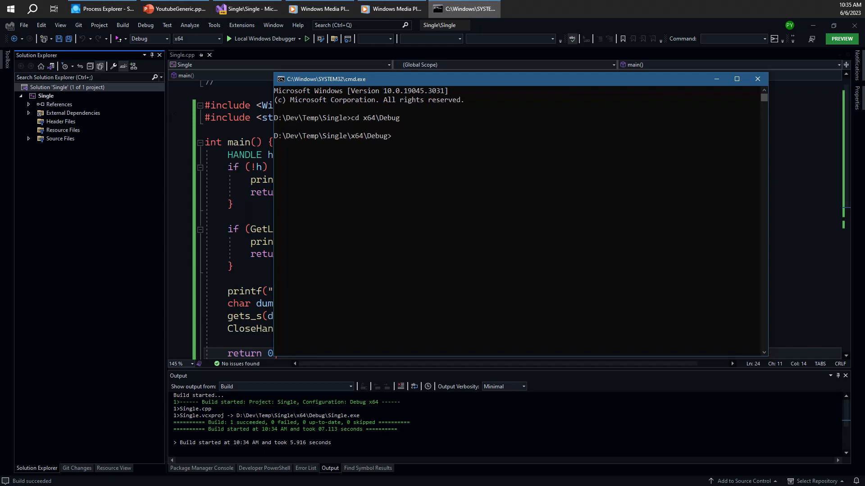
{"action": "type", "text": "Single.exe"}
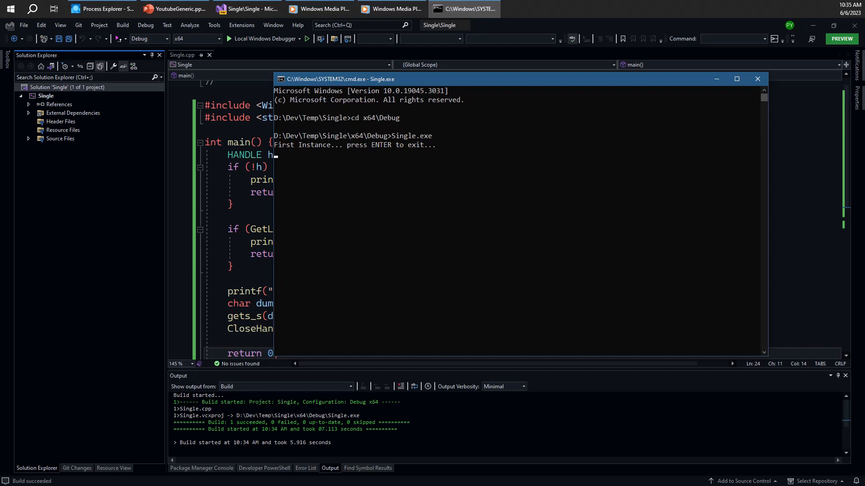
{"action": "right_click", "coordinate": [63, 87]}
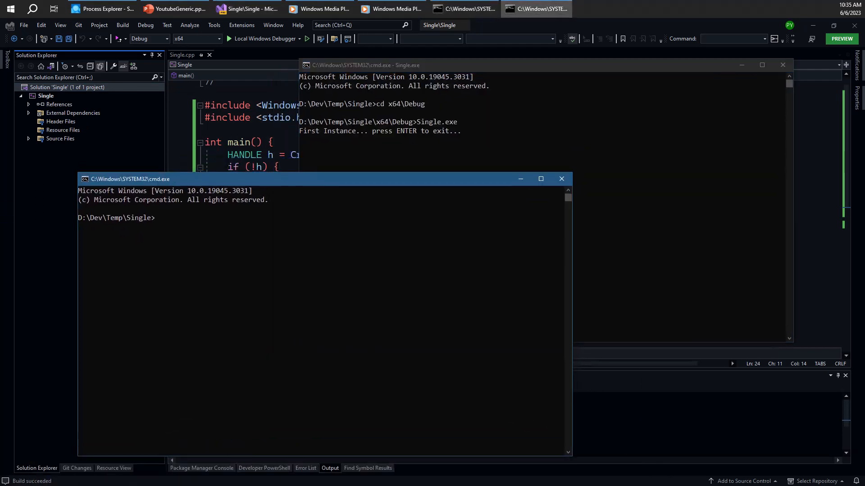
- Move the second command window into x64\Debug and bring up Single.exe in Process Explorer
{"action": "type", "text": "cd x64\\Debug"}
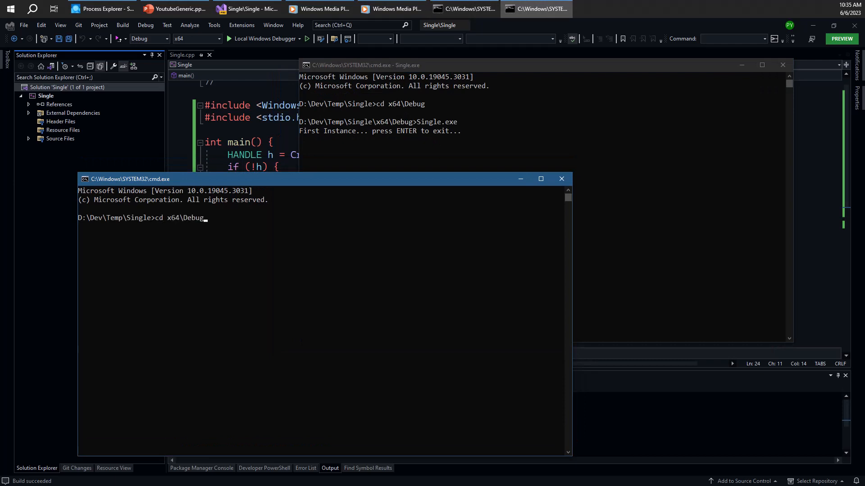
{"action": "type", "text": "si"}
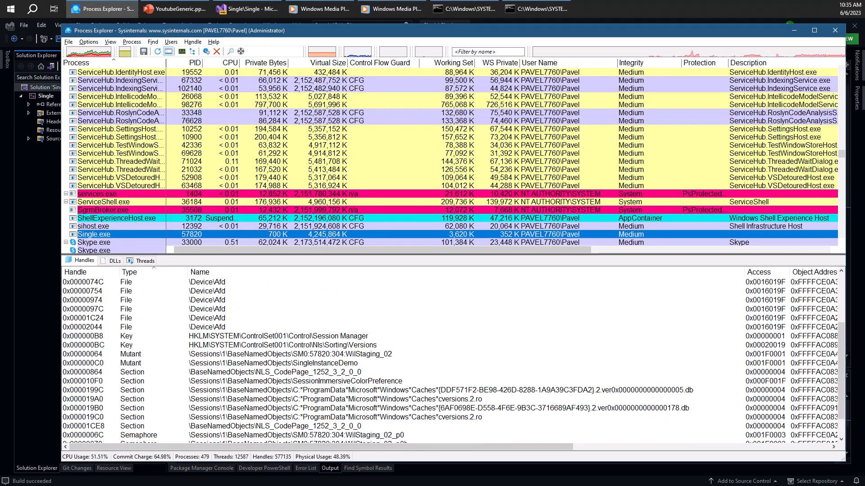
- Inspect the SingleInstanceDemo Mutant handle's properties in Process Explorer and dismiss them
{"action": "left_click", "coordinate": [280, 363]}
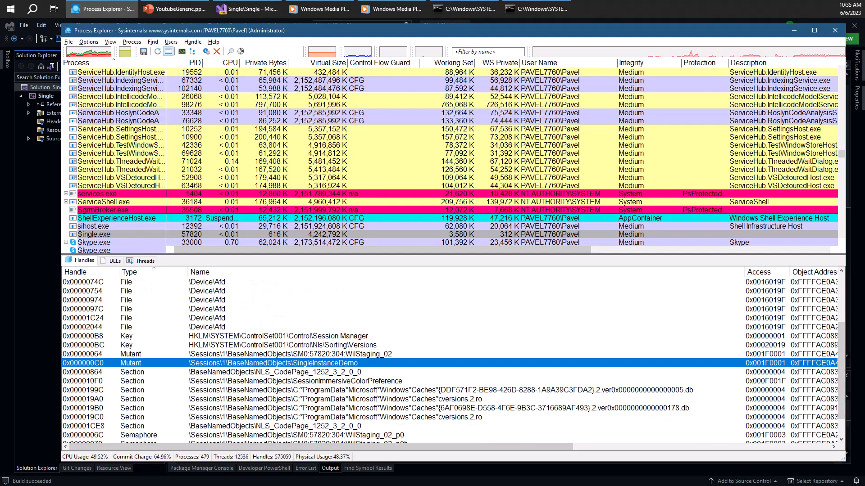
{"action": "double_click", "coordinate": [276, 363]}
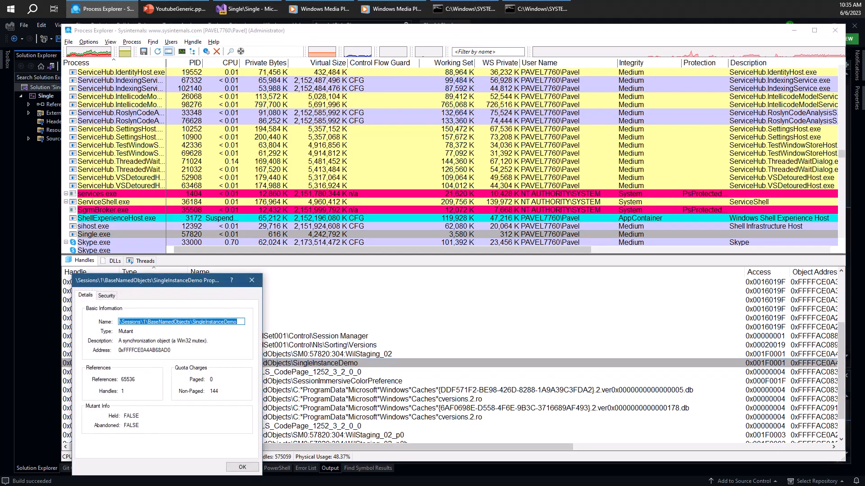
{"action": "left_click", "coordinate": [242, 466]}
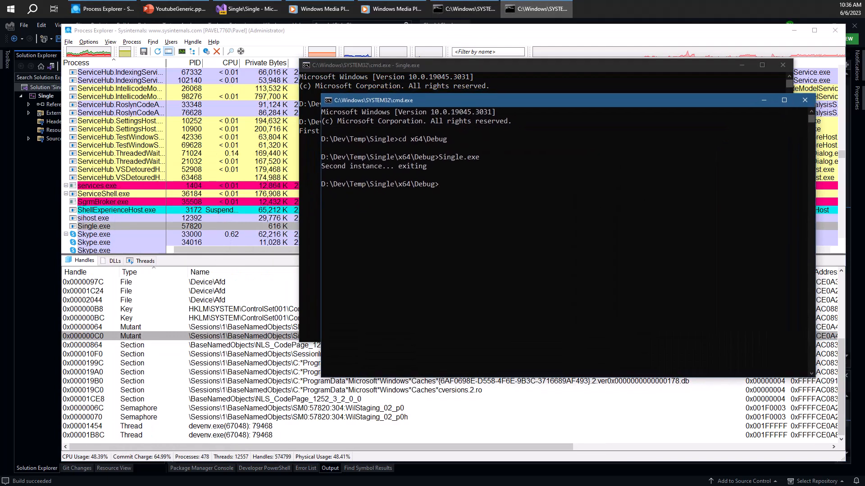
- Run Single.exe again for a second-instance exit, then relaunch it as first instance after the original ends
{"action": "type", "text": "Single.exe"}
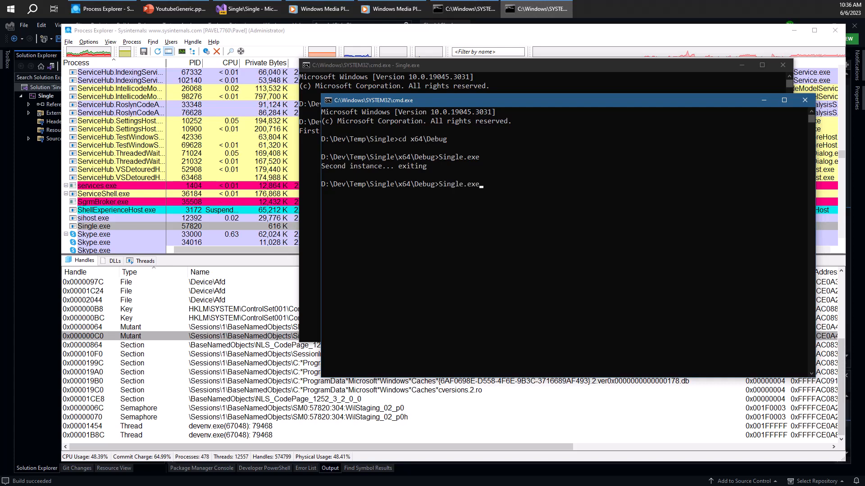
{"action": "key", "text": "Return"}
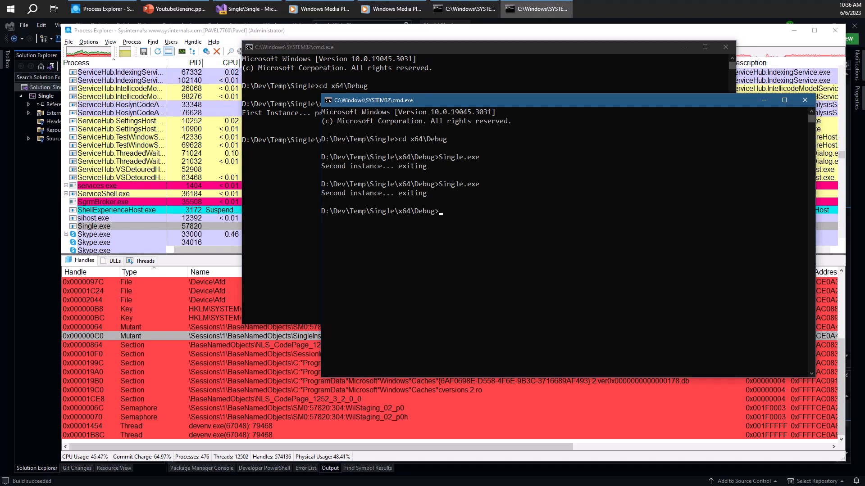
{"action": "type", "text": "Single.exe"}
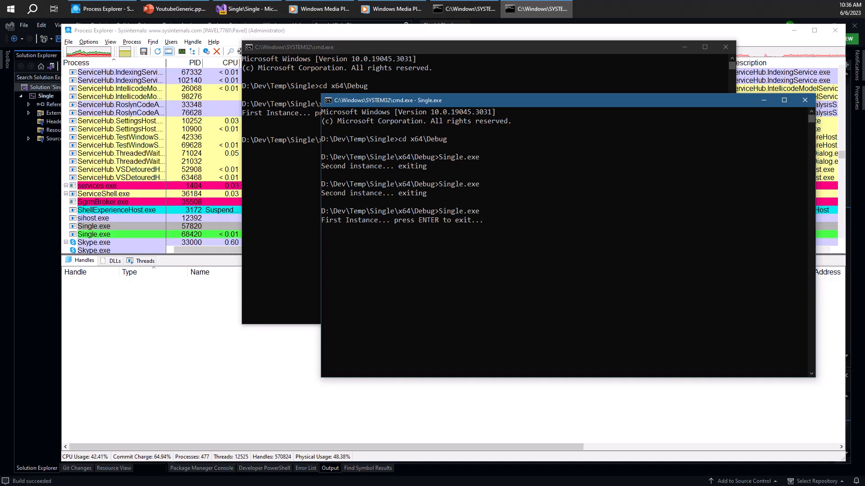
{"action": "left_click", "coordinate": [103, 8]}
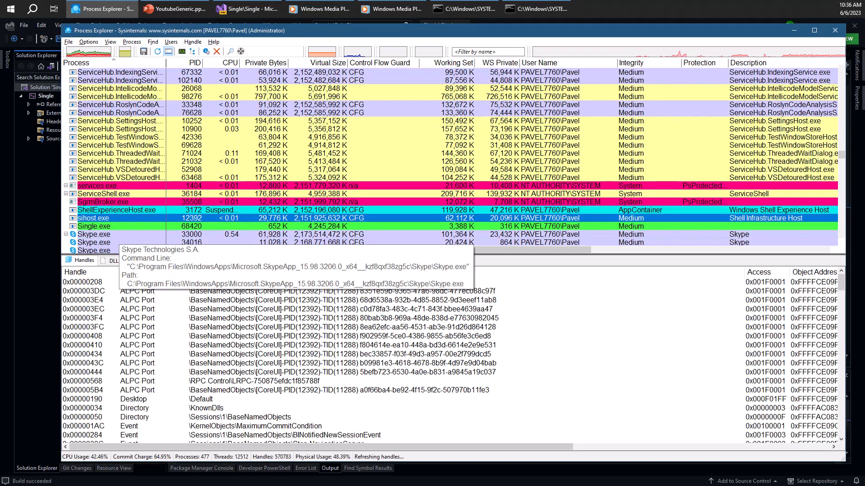
- Select the relaunched Single.exe to list its handles, then start Single.exe in the first window
{"action": "left_click", "coordinate": [94, 226]}
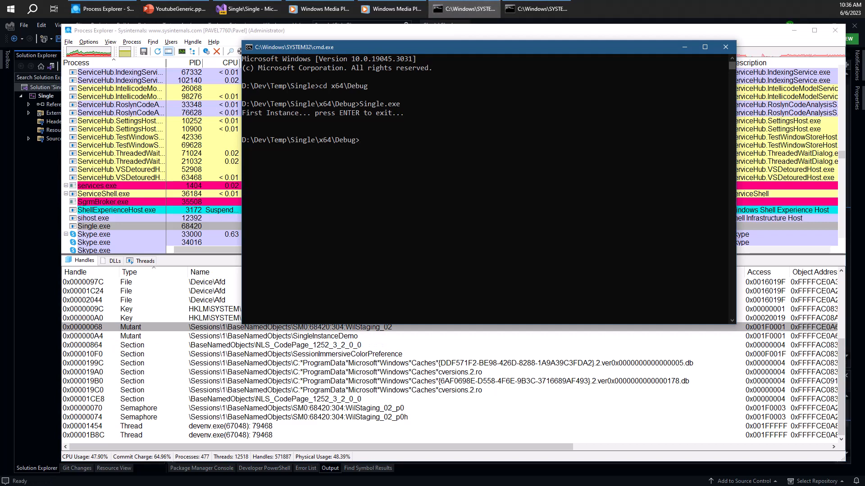
{"action": "type", "text": "Single.exe"}
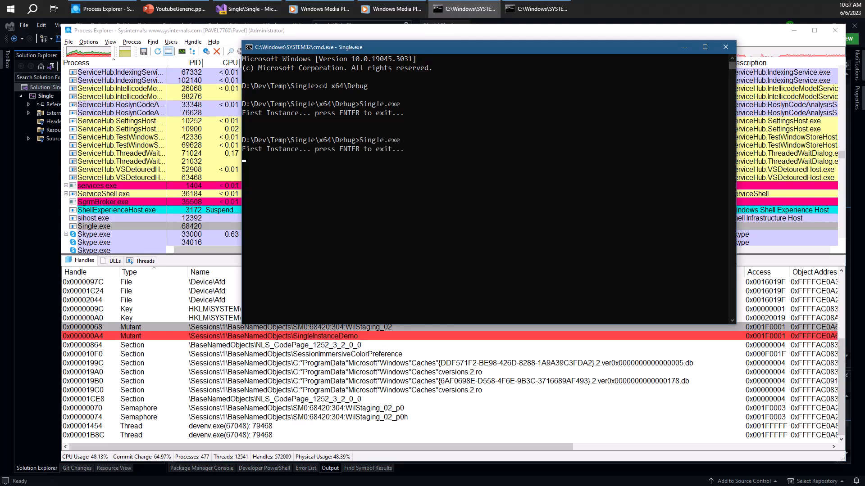